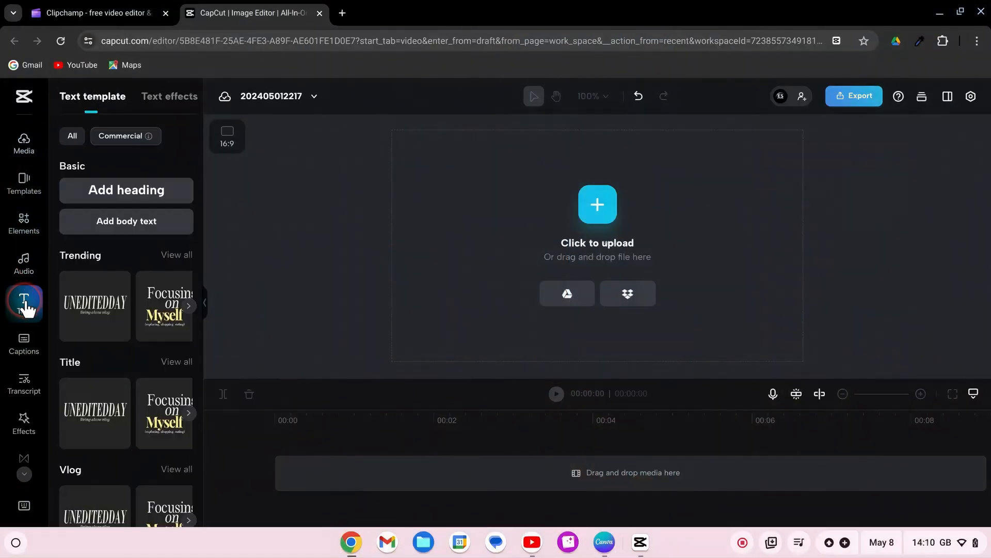
- Add a heading clip and reword it to SUMMER in a heavy white font
{"action": "left_click", "coordinate": [126, 190]}
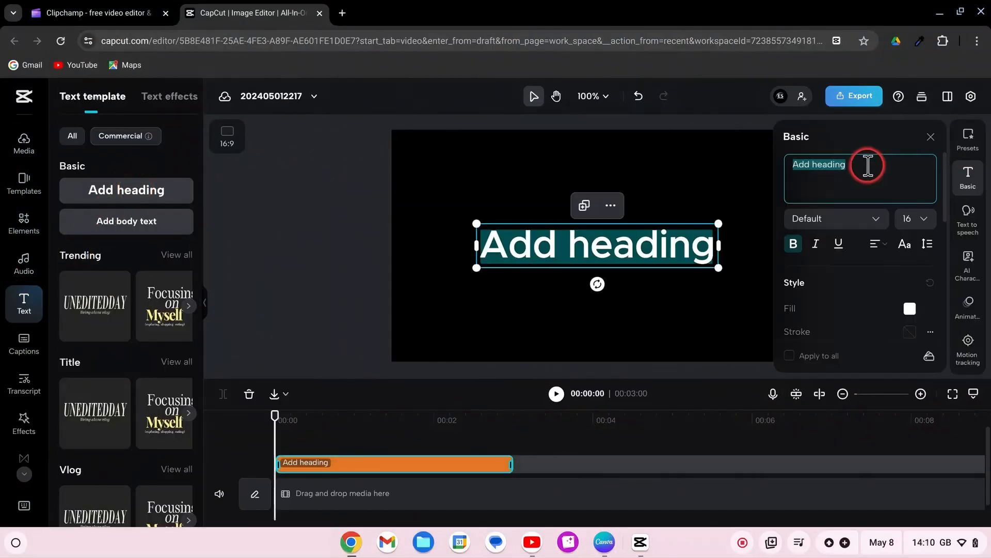
{"action": "left_click", "coordinate": [830, 218]}
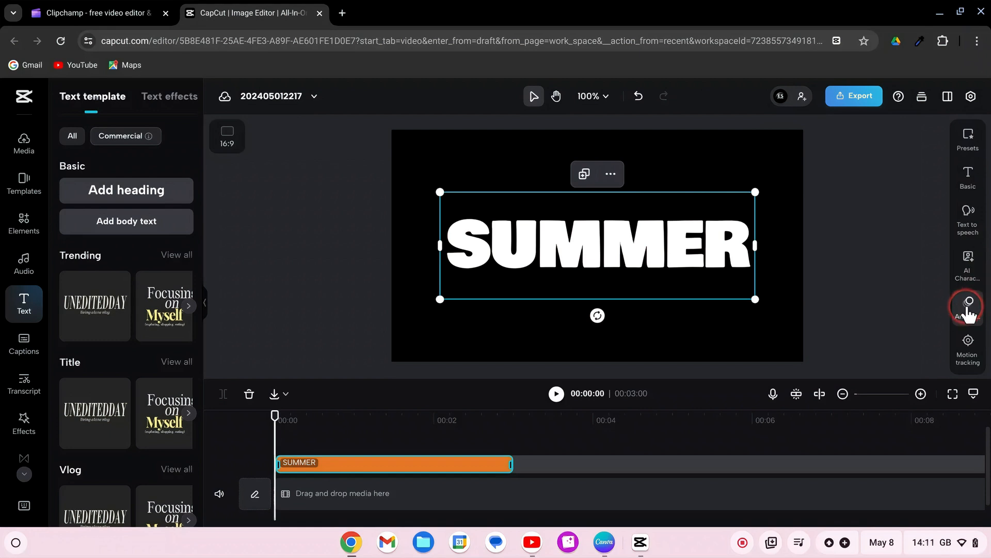
- Give the SUMMER title an In animation lasting 1.8s and export it as a video
{"action": "left_click", "coordinate": [967, 305]}
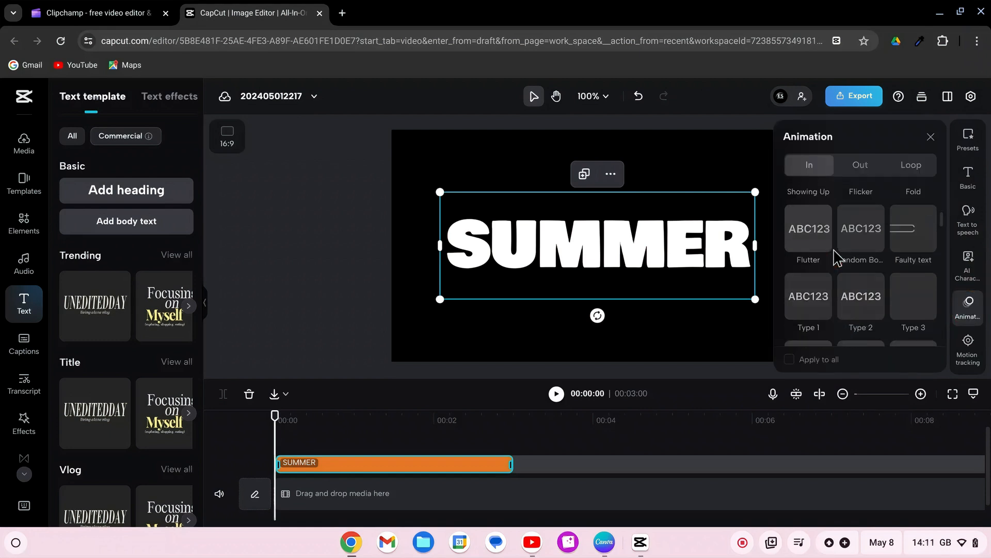
{"action": "scroll", "scroll_direction": "down", "scroll_amount": 3}
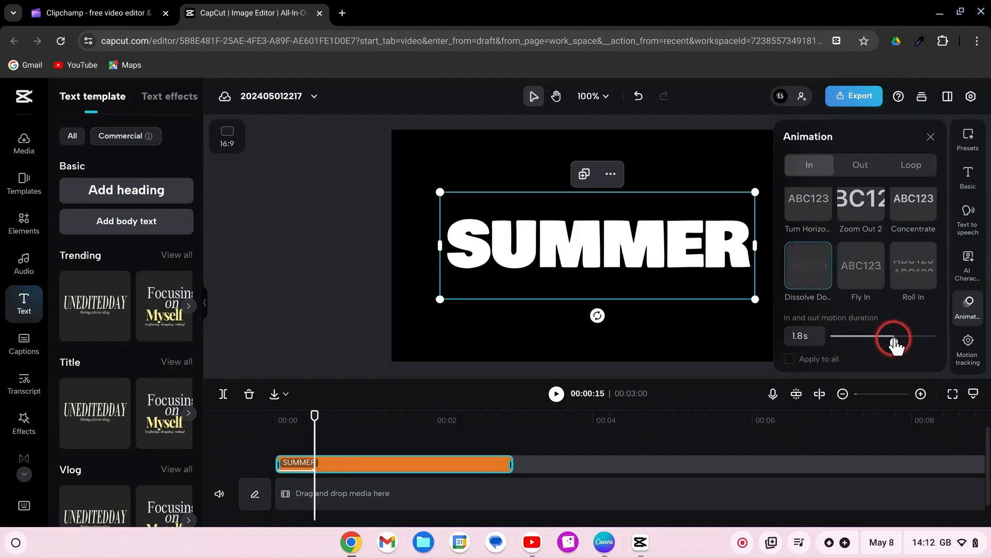
{"action": "left_click", "coordinate": [931, 136]}
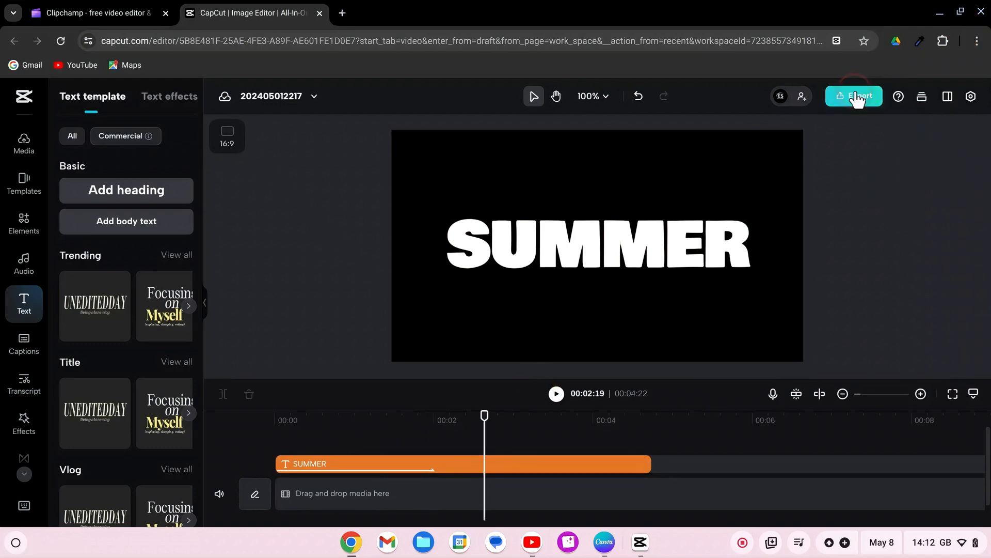
{"action": "left_click", "coordinate": [24, 143]}
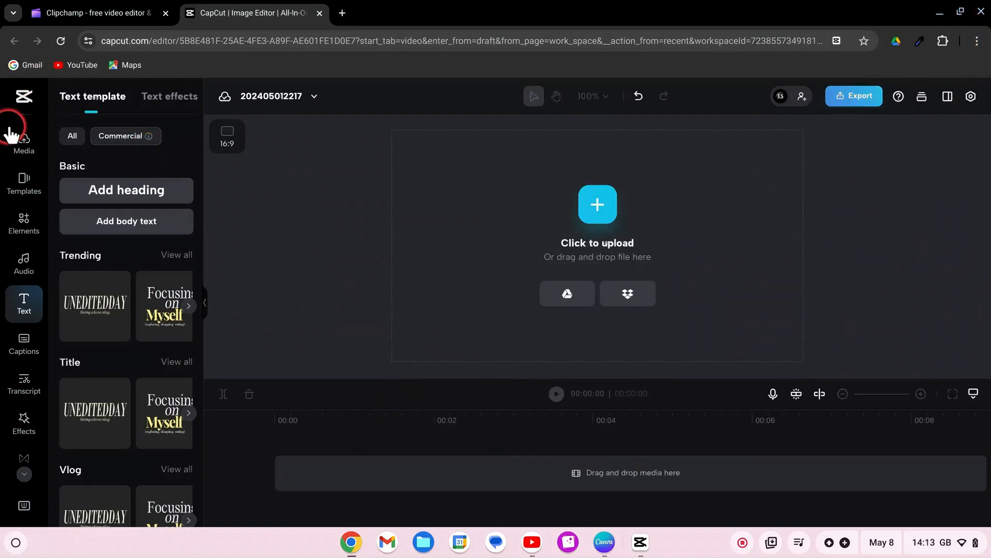
- From Media, place the beach drone clip with the SUMMER video layered above it
{"action": "left_click", "coordinate": [24, 135]}
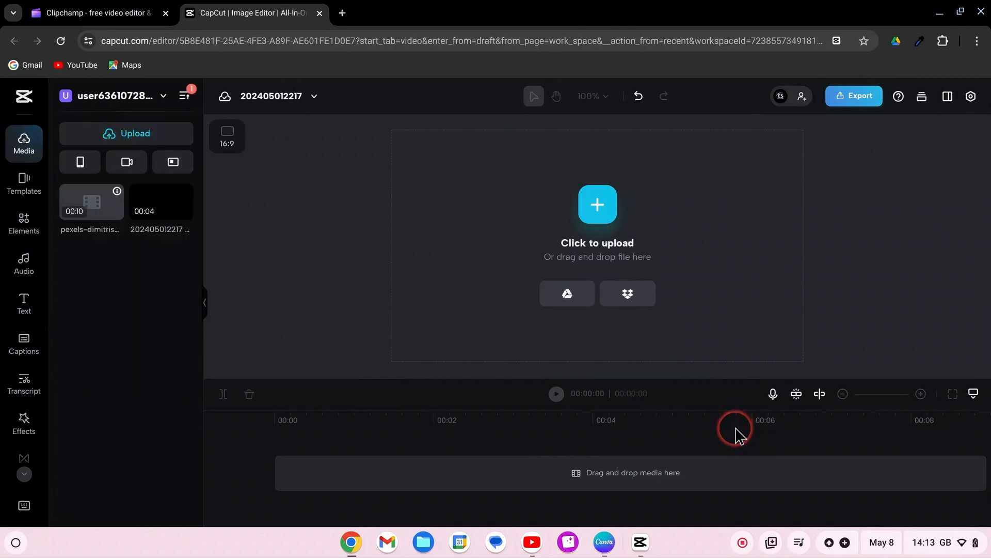
{"action": "left_click", "coordinate": [91, 203]}
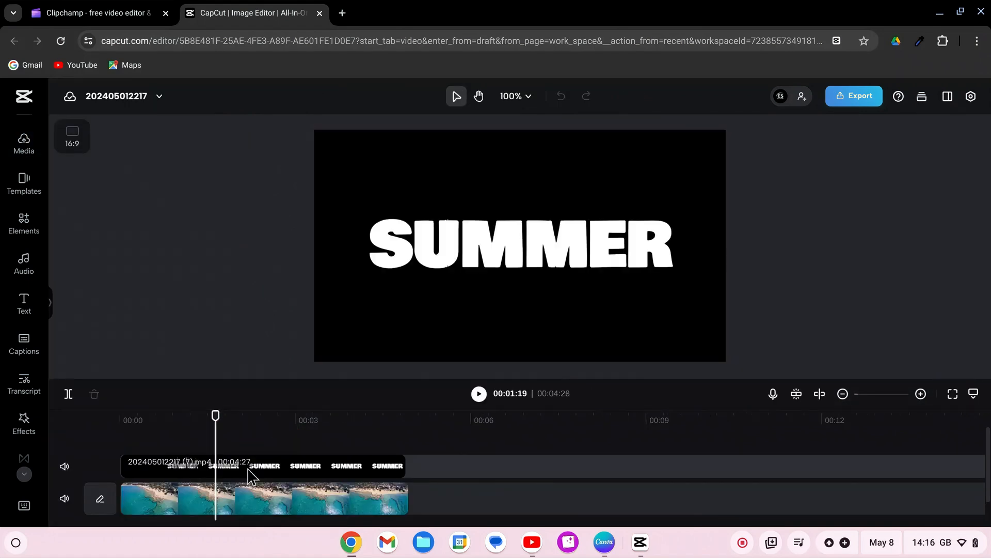
- Set the SUMMER clip to Multiply blend at 70% opacity over the beach footage
{"action": "left_click", "coordinate": [858, 321]}
{"action": "type", "text": "70"}
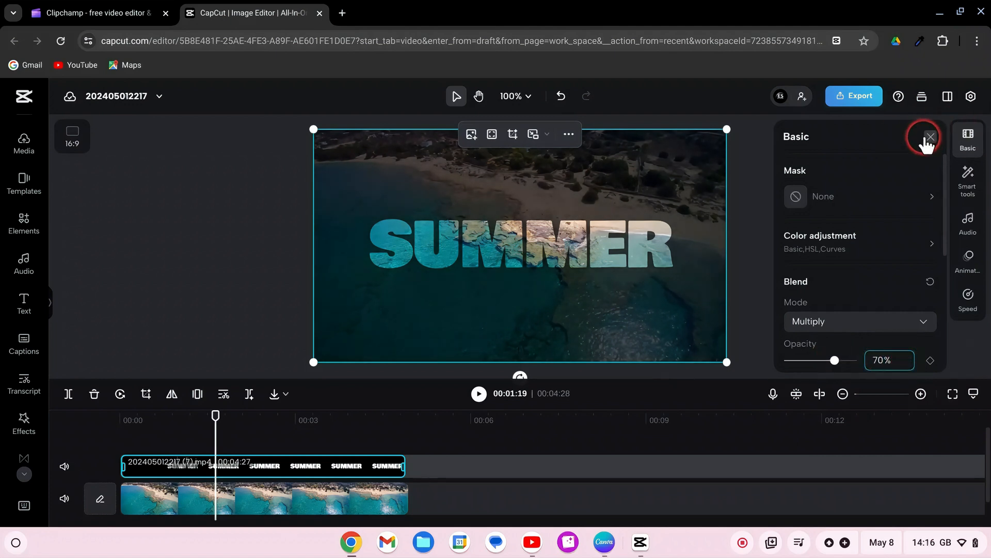
{"action": "left_click", "coordinate": [929, 136]}
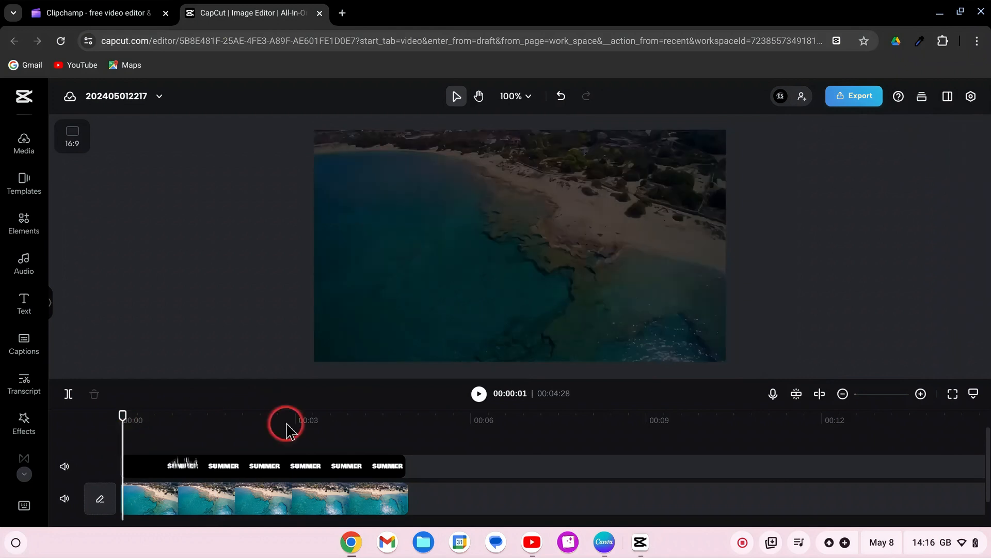